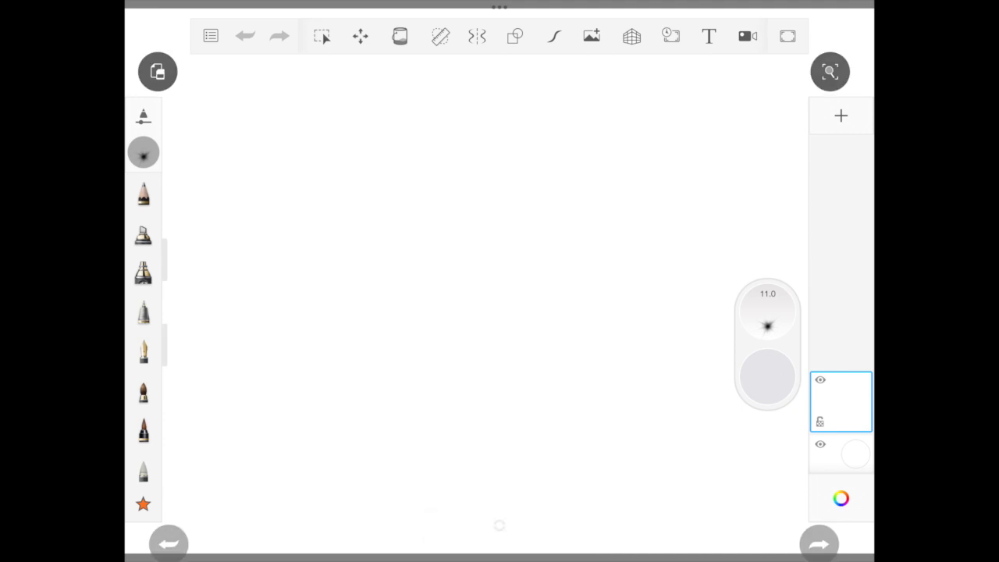
Create a new portrait sketch and paint light blue Coarse Watercolor sky with white cloud patches.
click(158, 72)
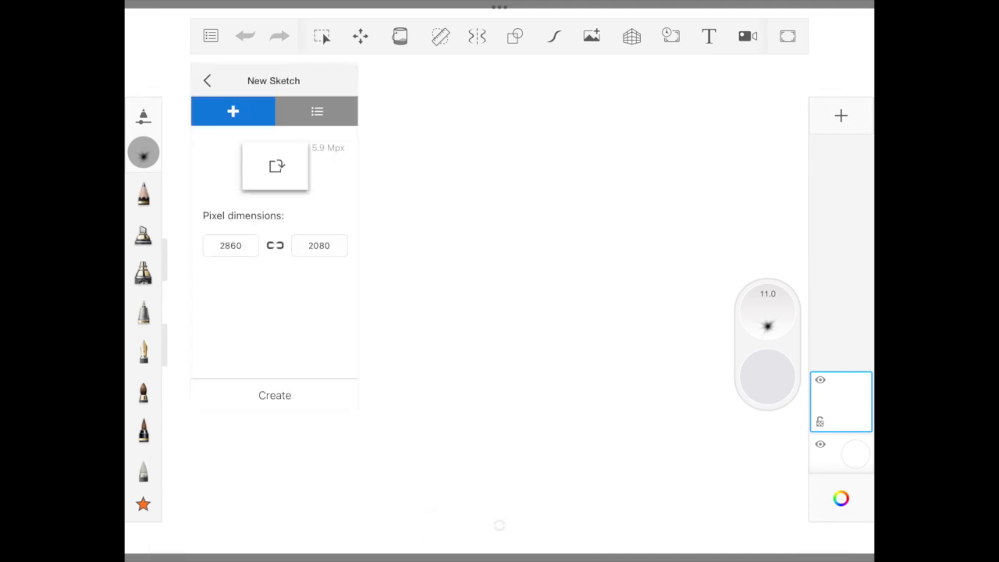
click(274, 395)
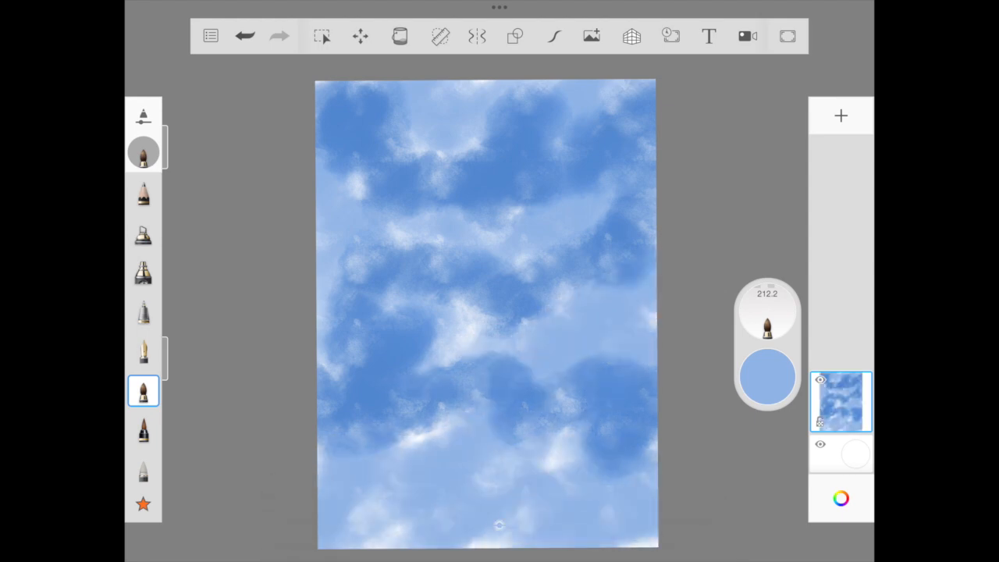
Blend the blotchy cloud patches into a soft blue haze with a blending brush.
click(143, 389)
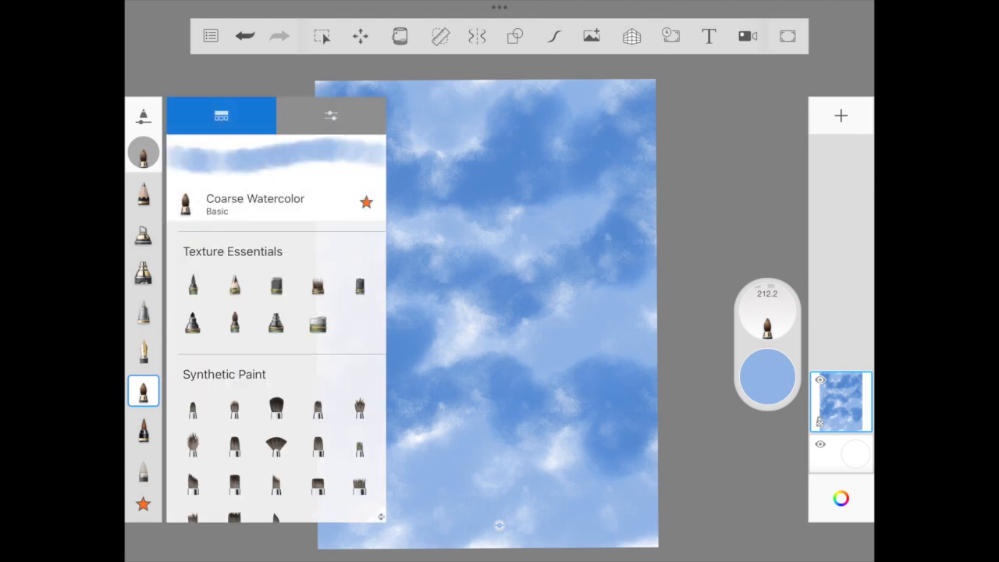
click(330, 116)
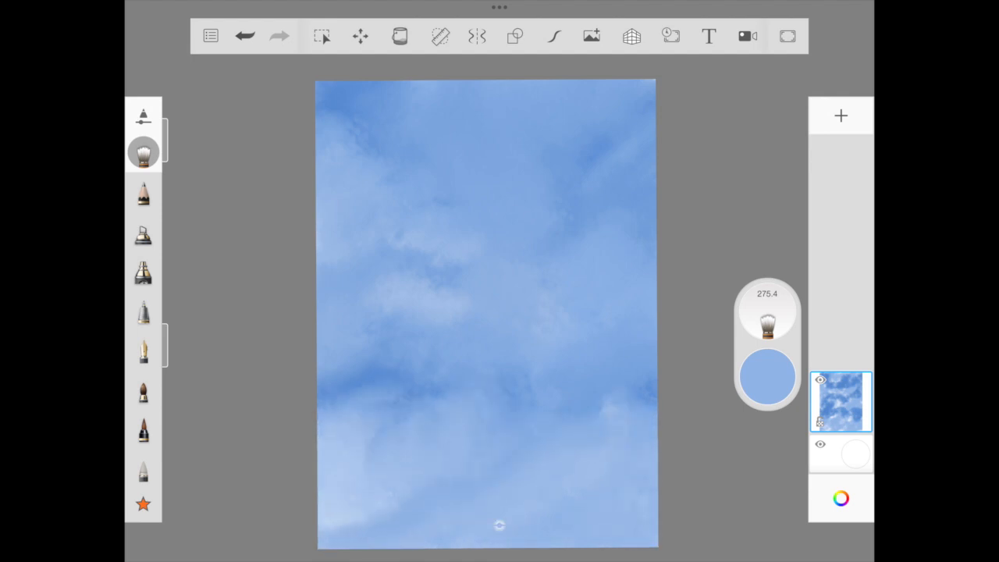
Paint two white watercolor cloud shapes on a new layer and soften their edges.
click(143, 390)
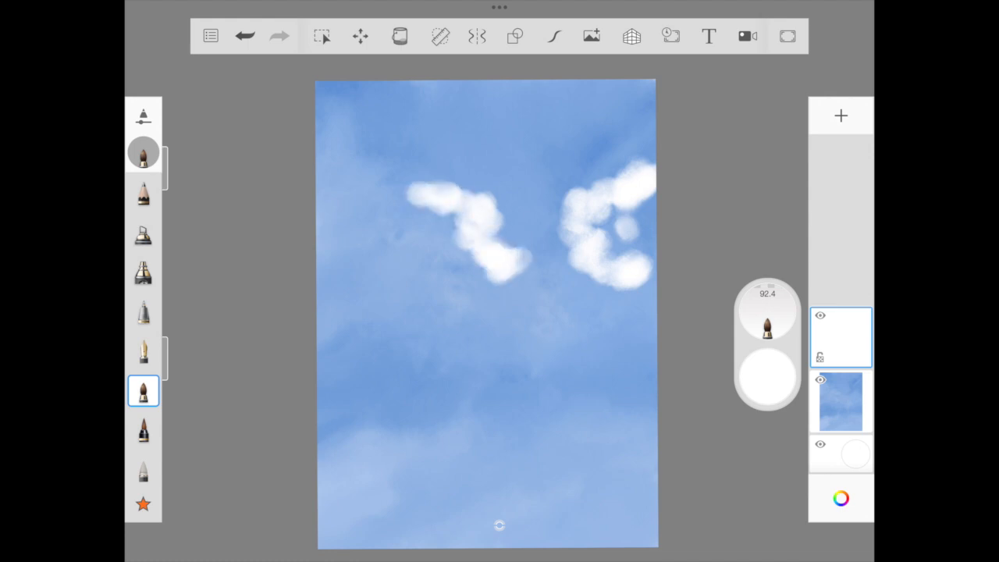
click(143, 391)
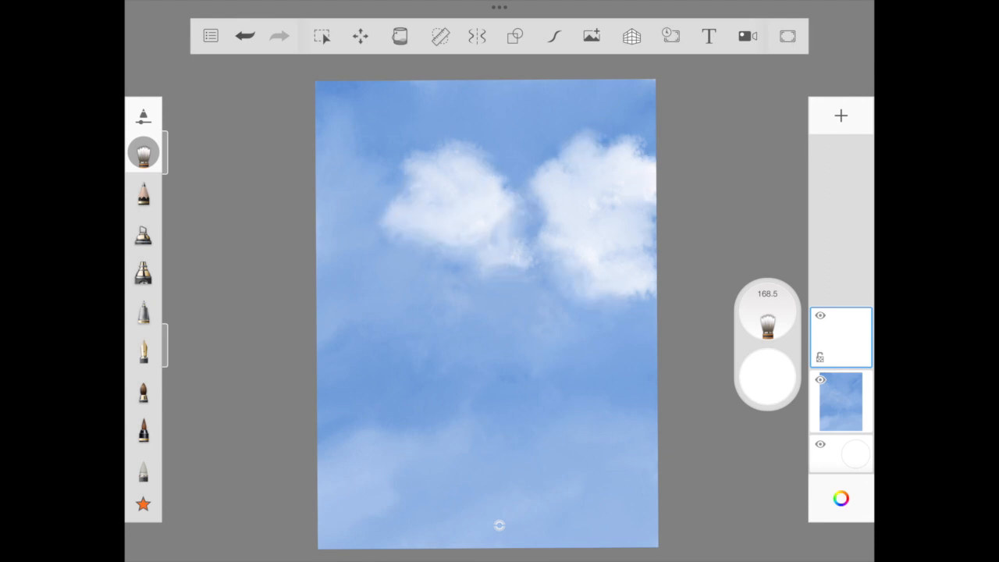
Draw a black jet outline with striped wings using vertical symmetry and Predictive Stroke.
click(477, 36)
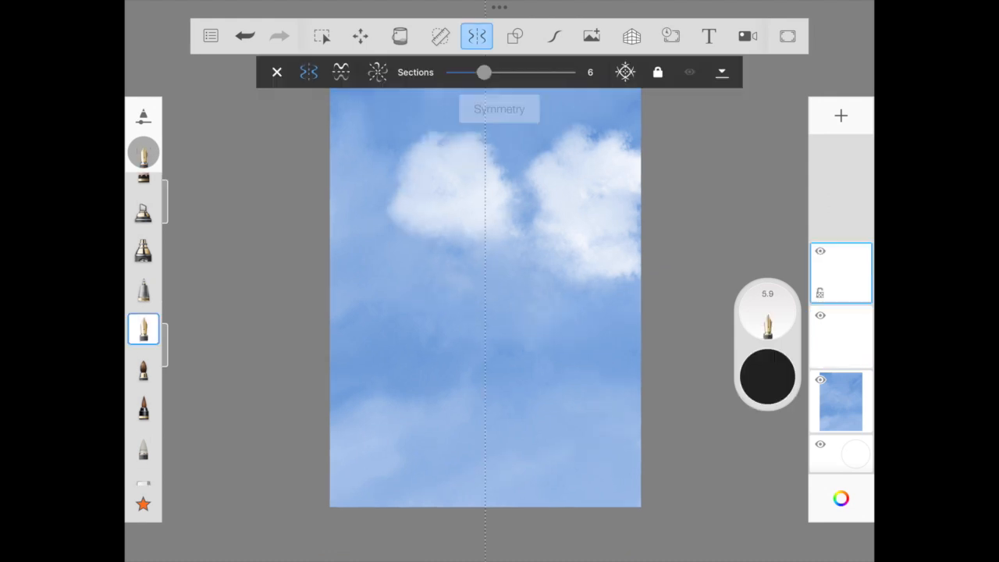
click(554, 36)
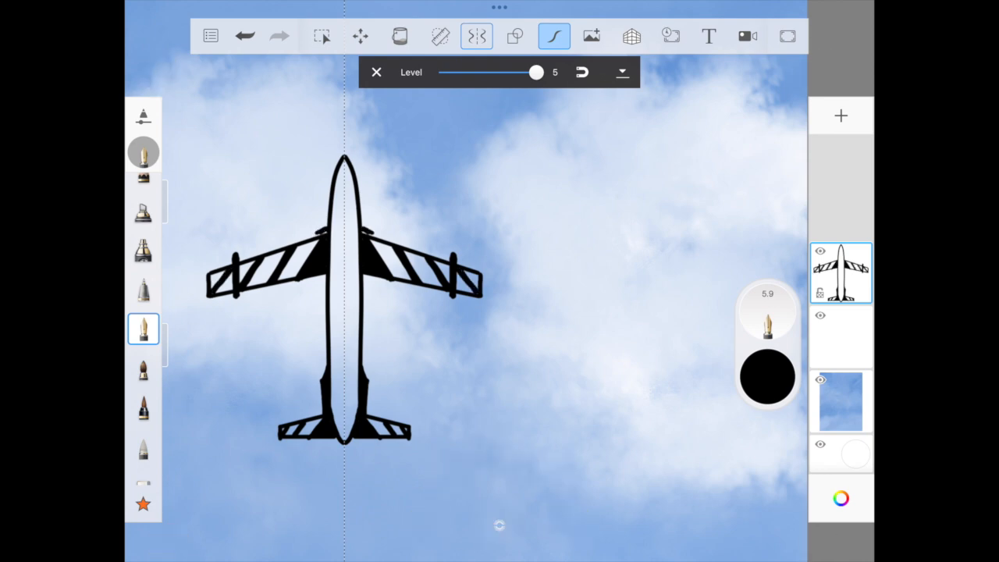
click(400, 36)
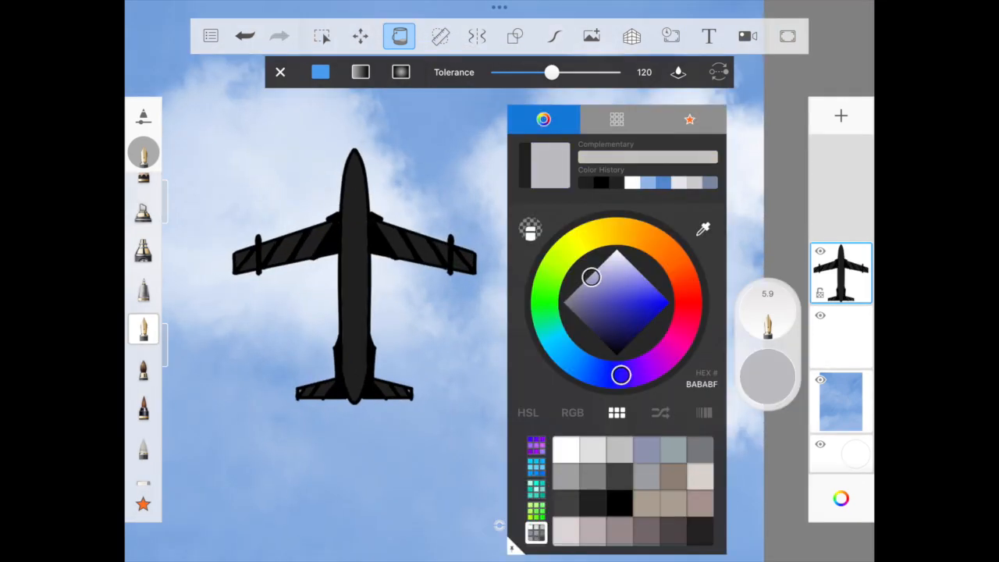
Fill the jet black at tolerance 120 and add light grey highlight strokes.
click(280, 72)
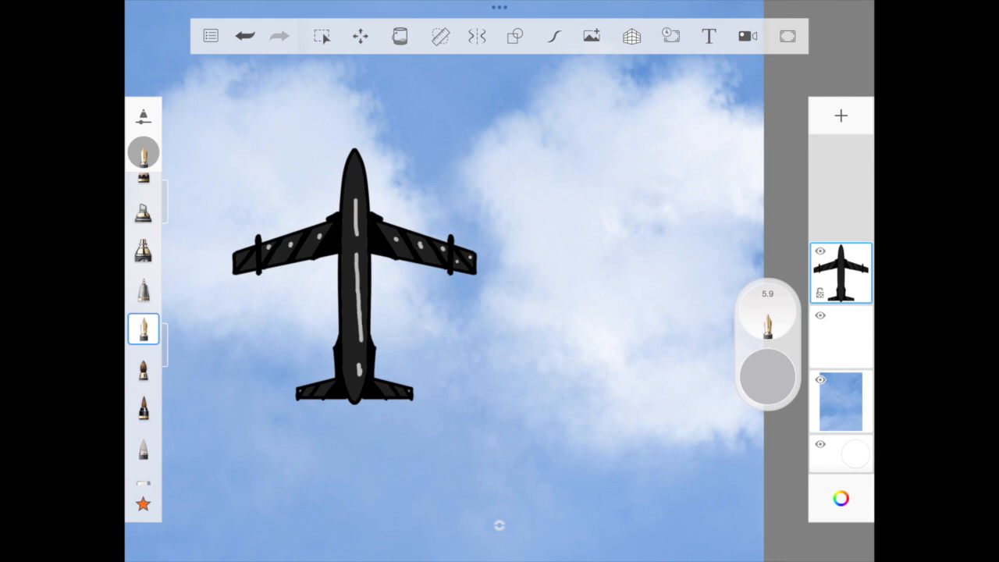
click(144, 329)
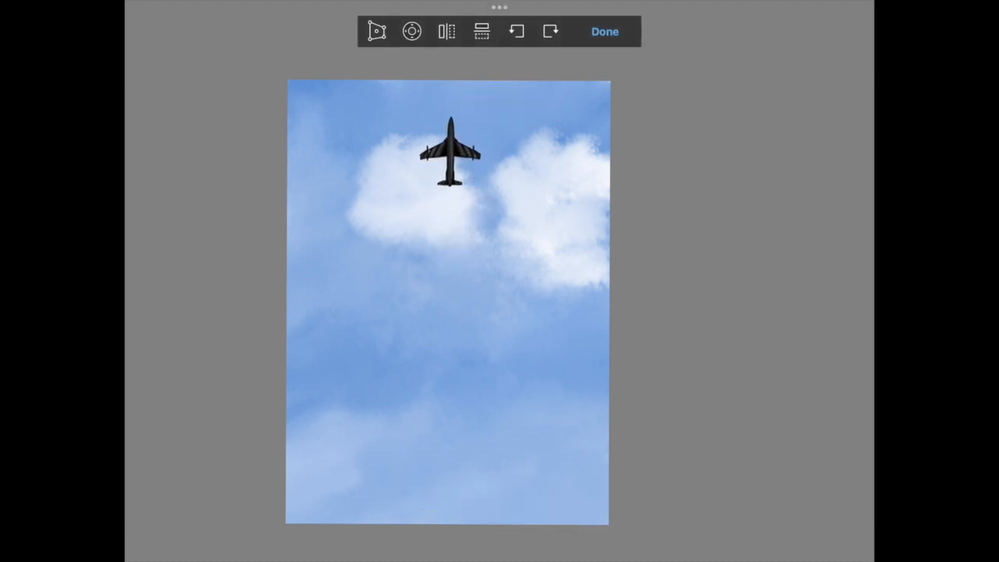
Shrink the jet, then duplicate and arrange copies into a seven-plane V formation.
click(605, 31)
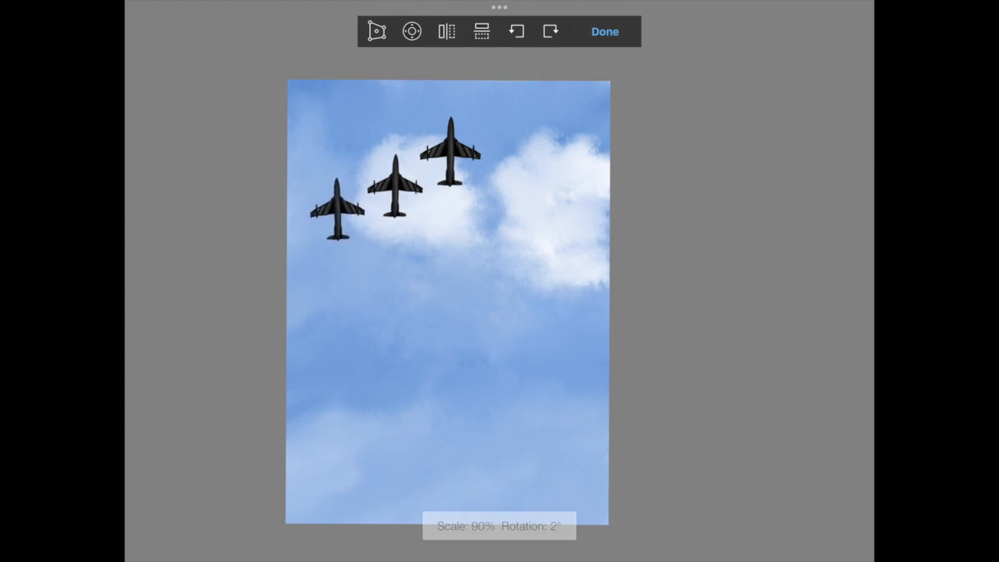
click(604, 32)
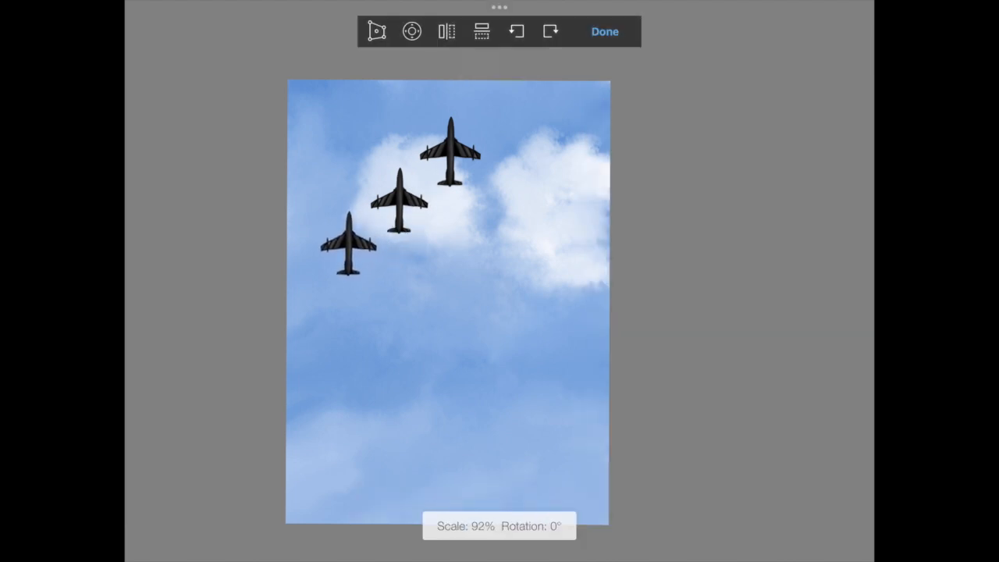
click(604, 31)
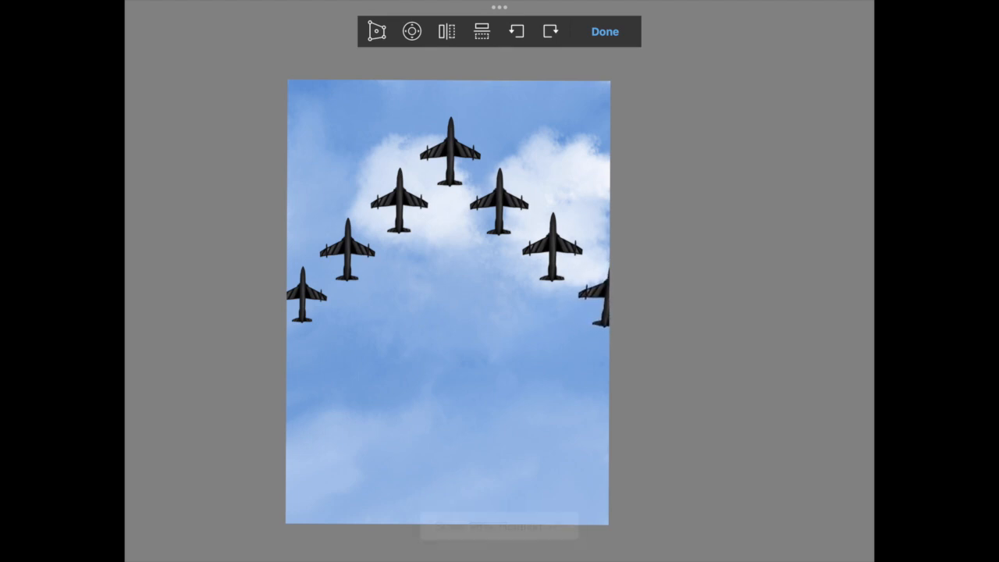
click(604, 31)
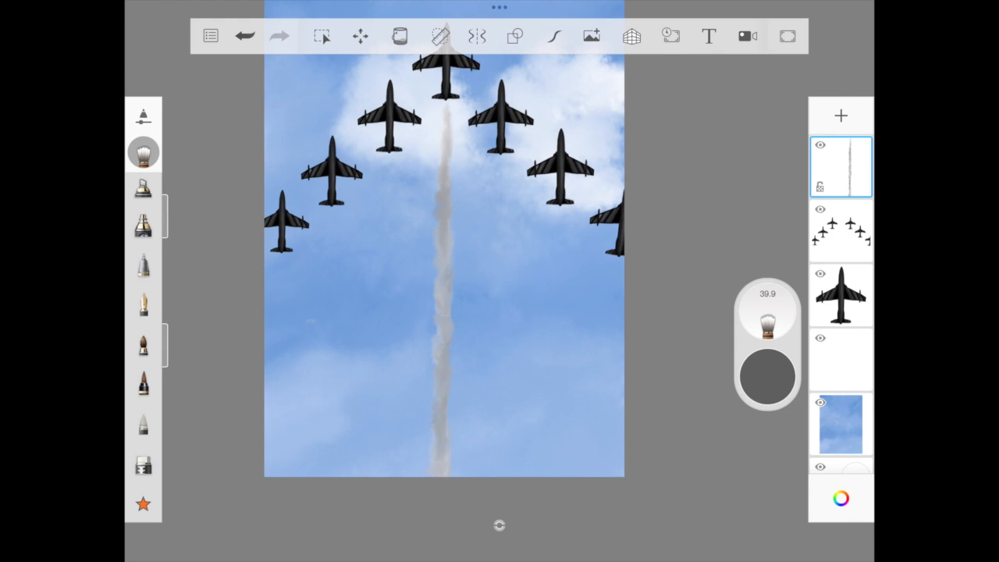
Start an orange stroke on a new layer below the right-hand jet.
click(144, 225)
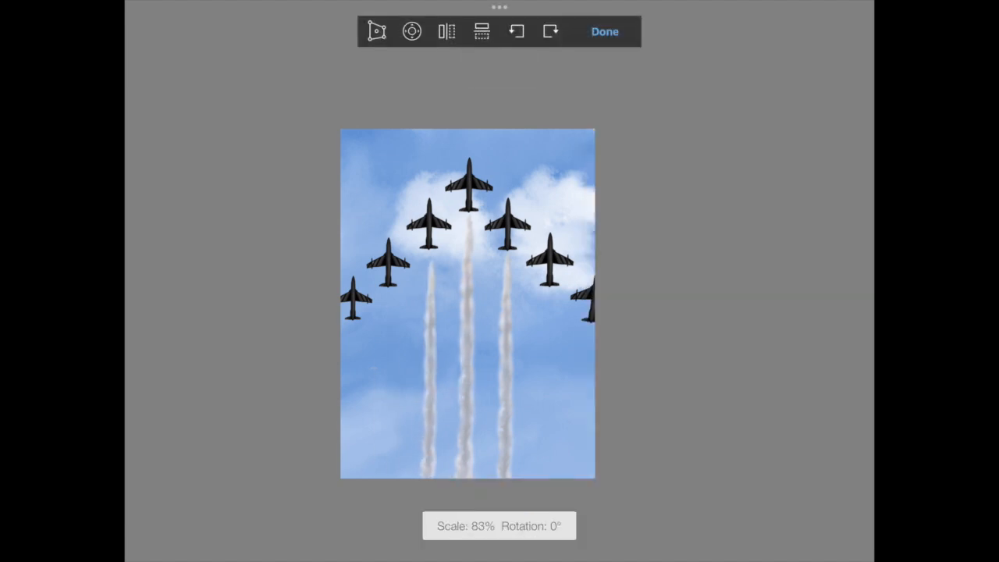
click(605, 32)
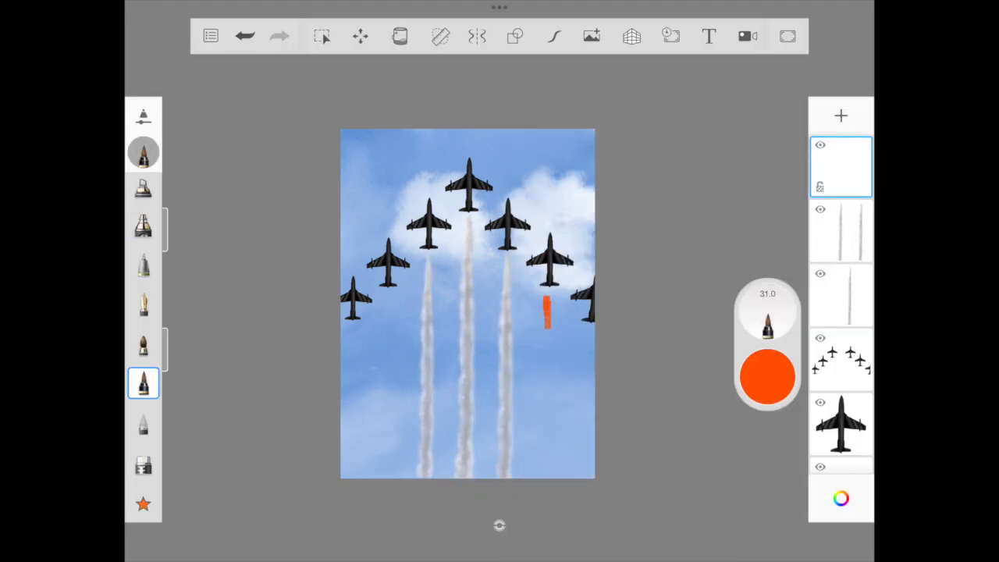
Paint orange smoke strokes down from the two right-hand jets.
click(767, 375)
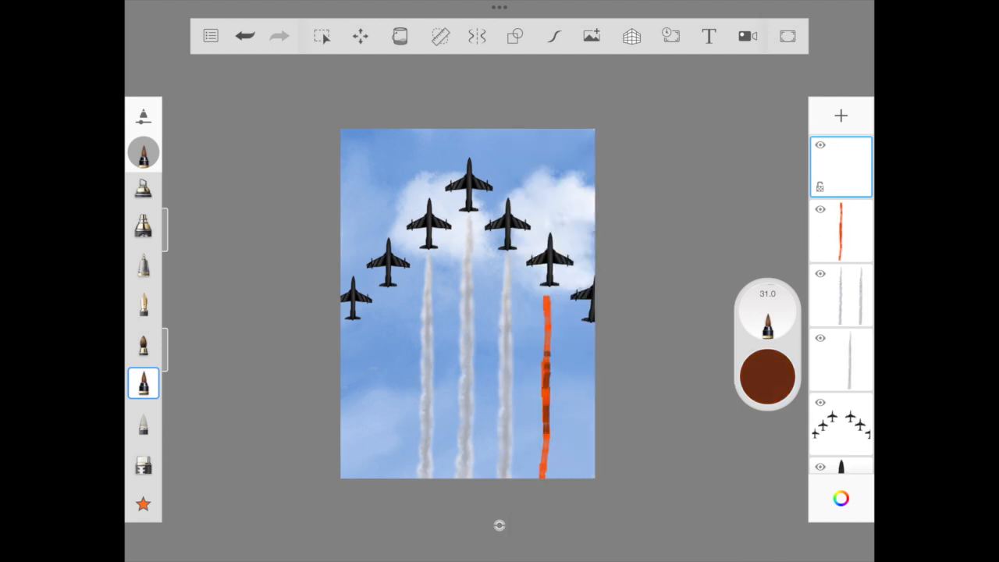
click(841, 165)
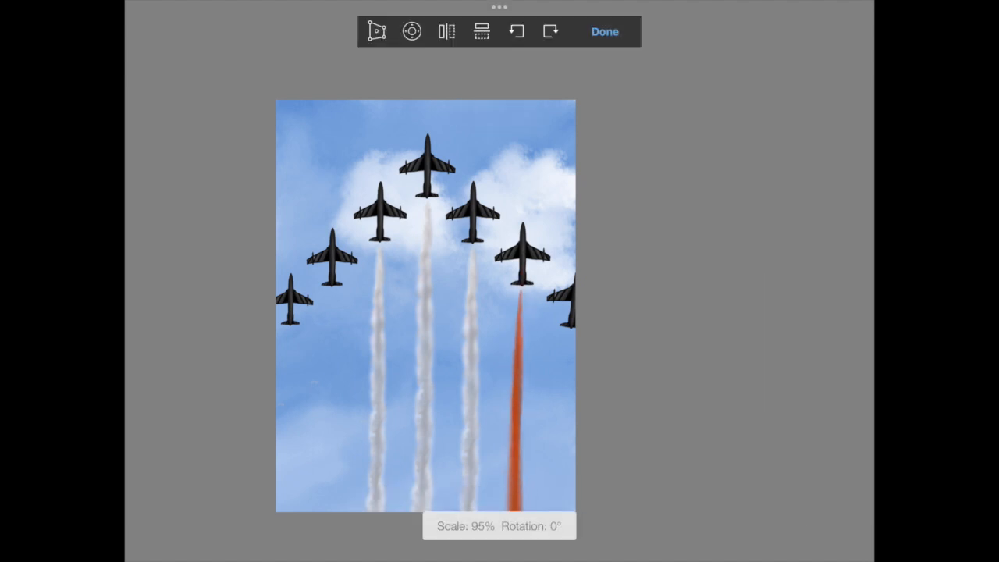
click(604, 31)
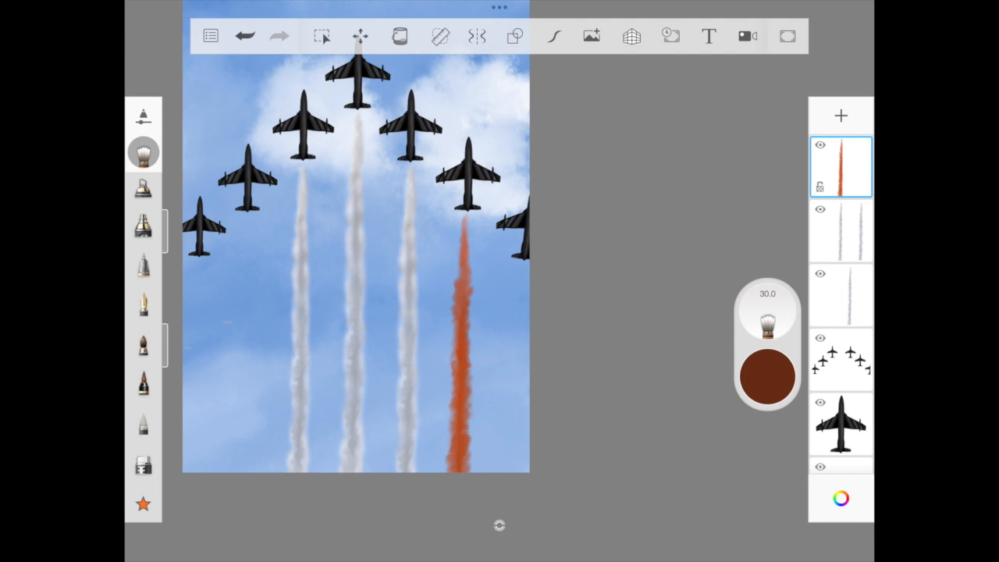
Soften the orange trails into billowing smoke with the Flow Airbrush.
click(143, 225)
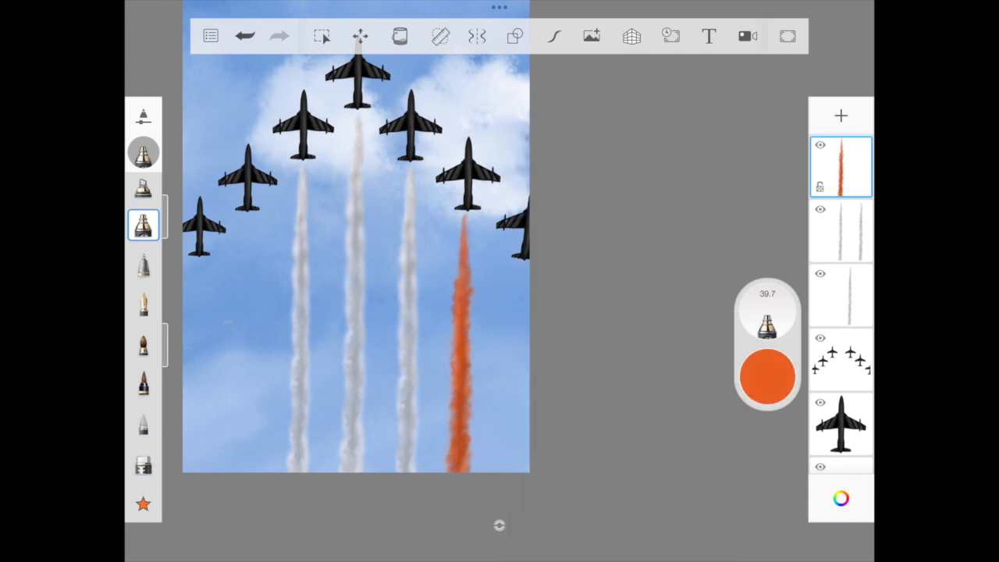
click(360, 36)
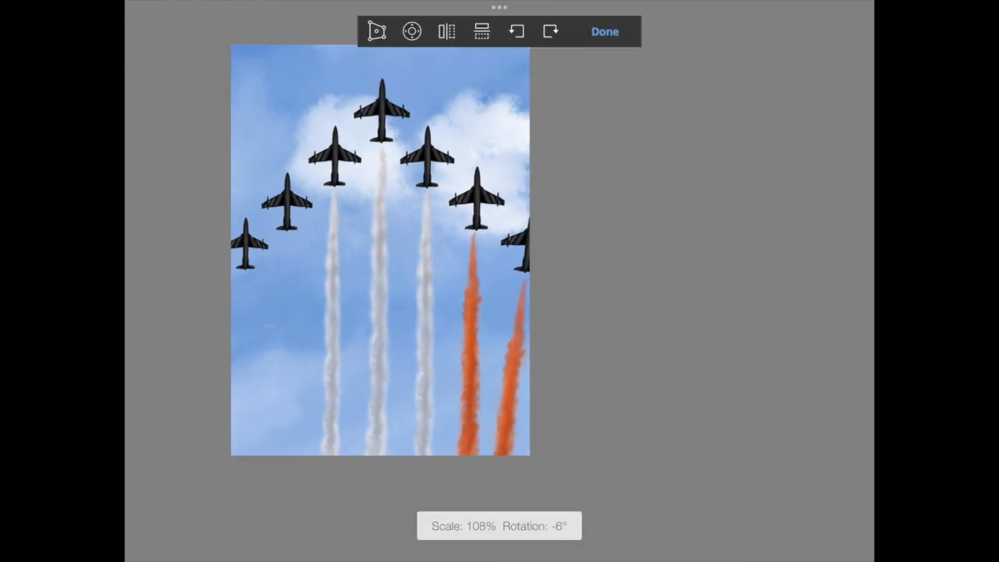
click(605, 31)
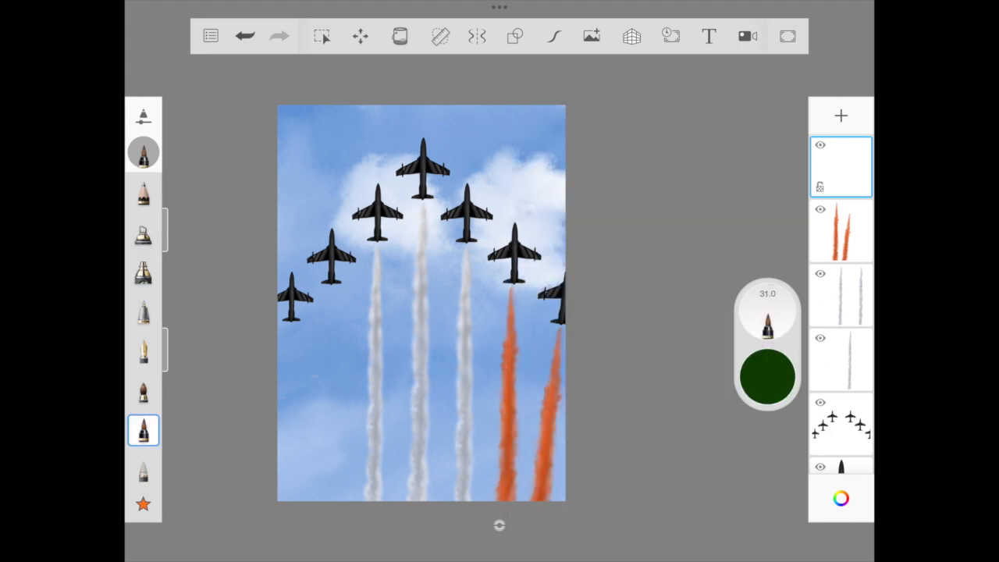
Draw a green trail under the second-left jet and fluff it with a soft brush.
drag(328, 300, 329, 461)
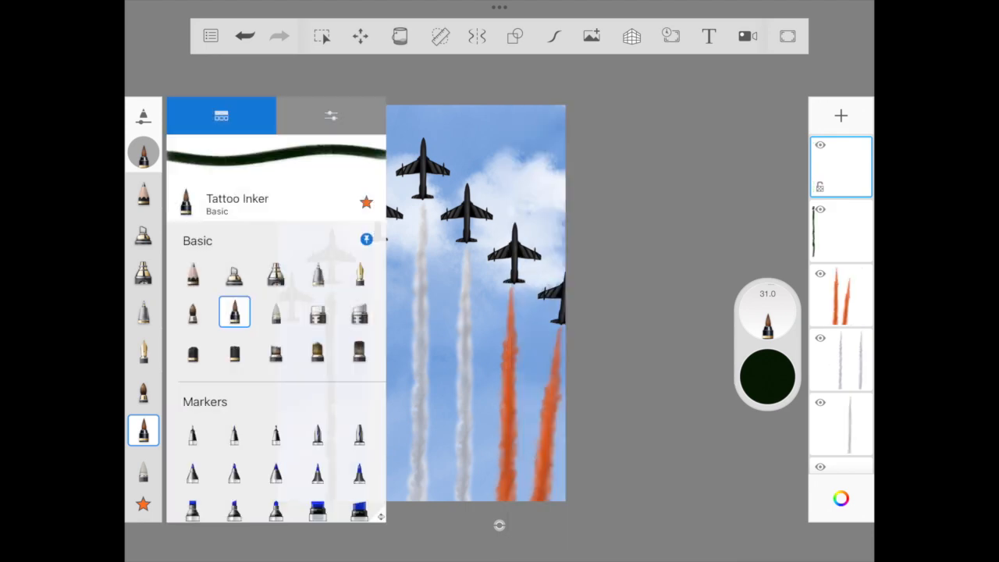
click(331, 116)
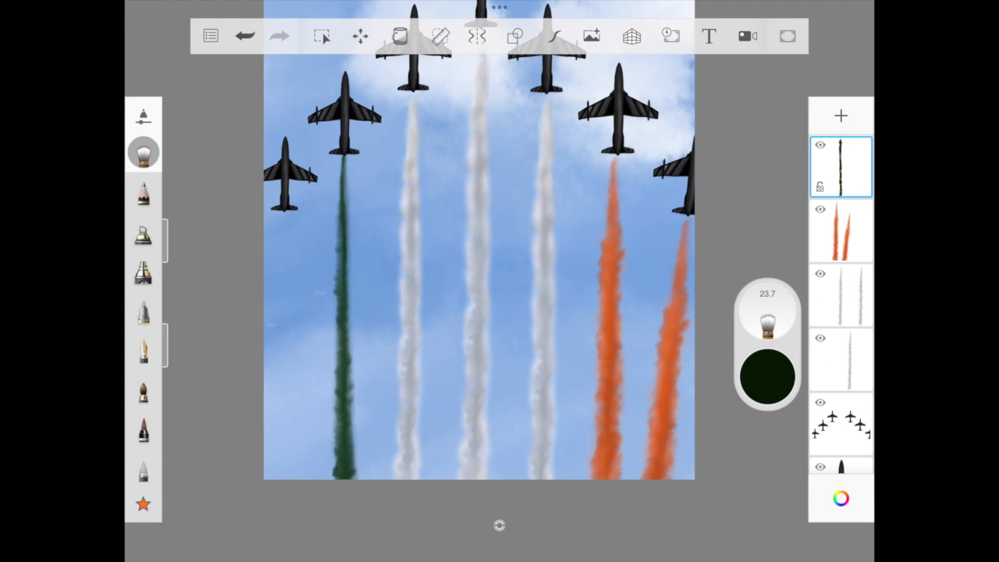
click(841, 230)
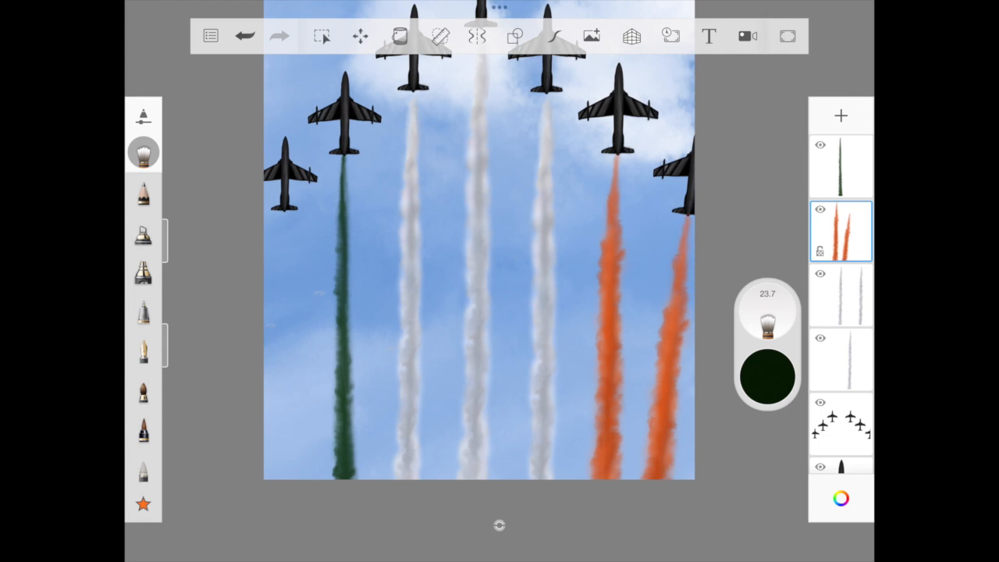
Paint a green Flow Airbrush smoke trail under the leftmost jet on the green layer.
click(841, 294)
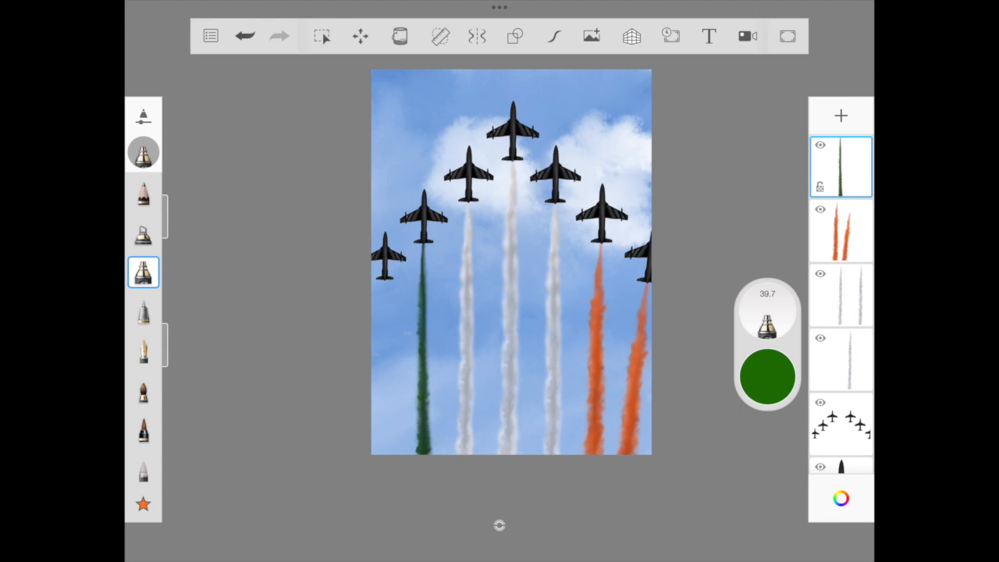
click(766, 375)
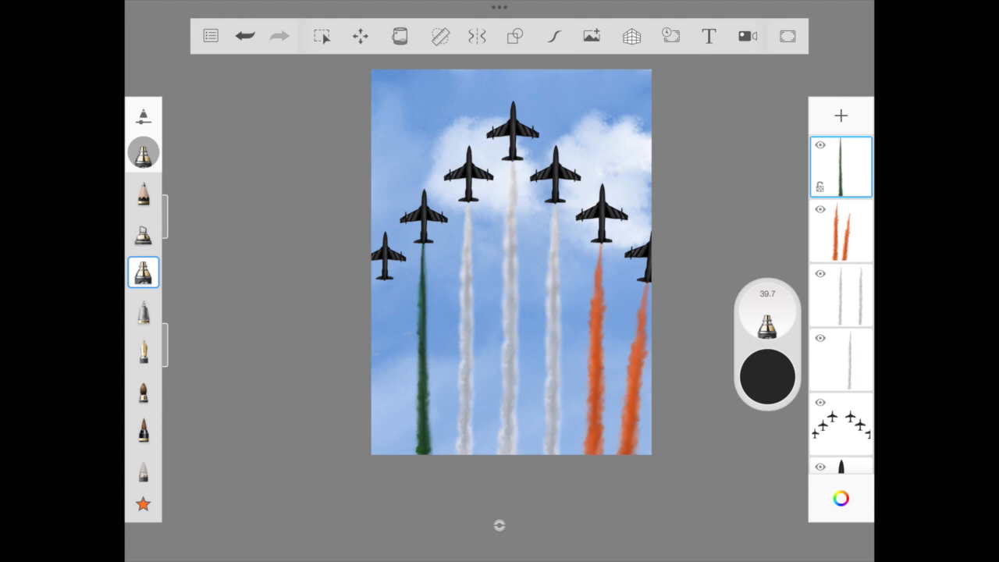
click(840, 166)
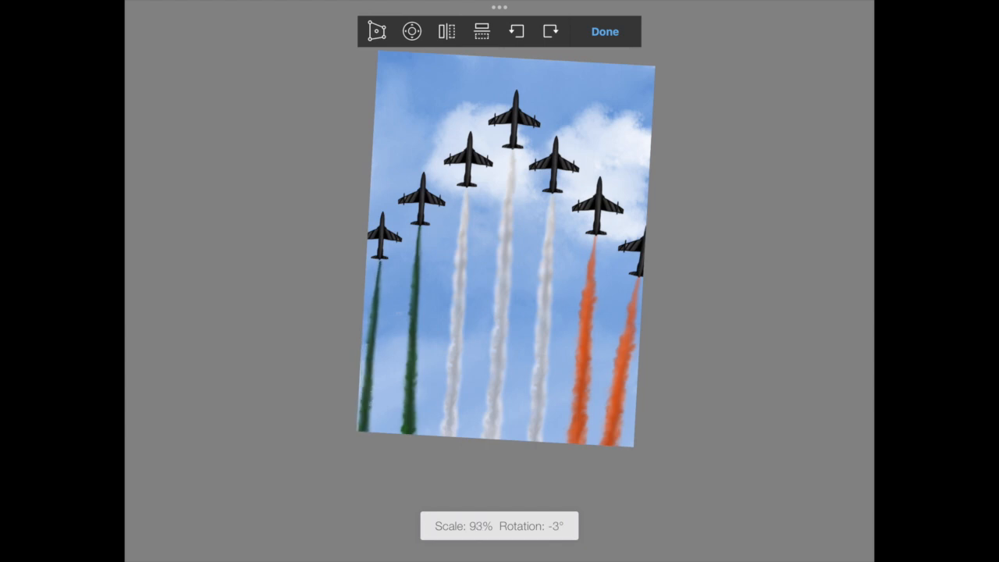
click(604, 31)
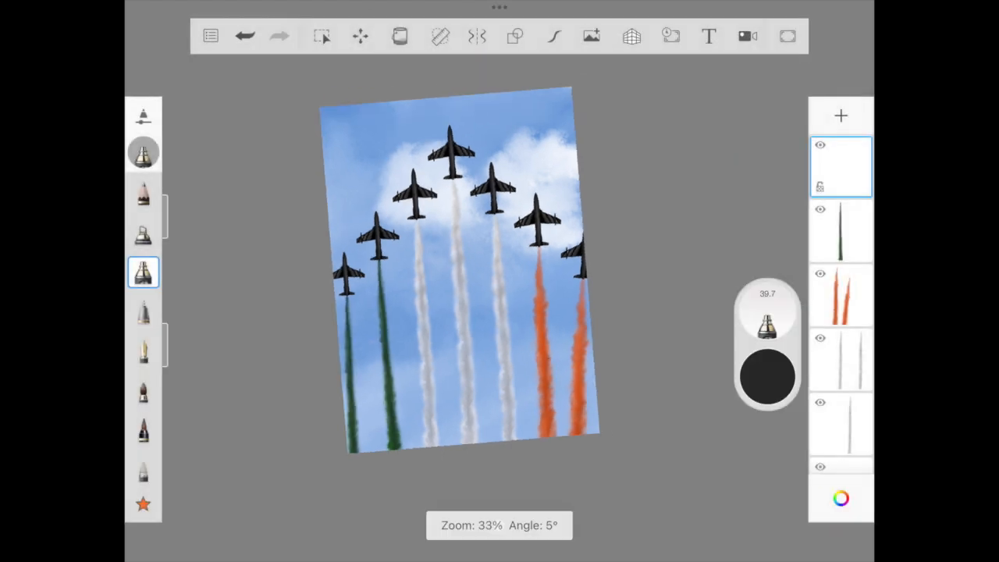
click(143, 271)
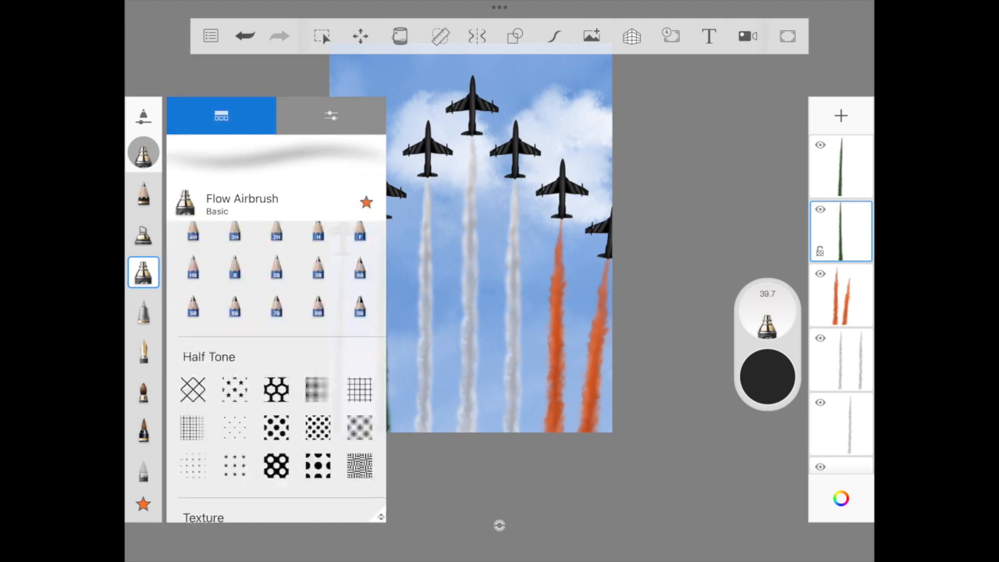